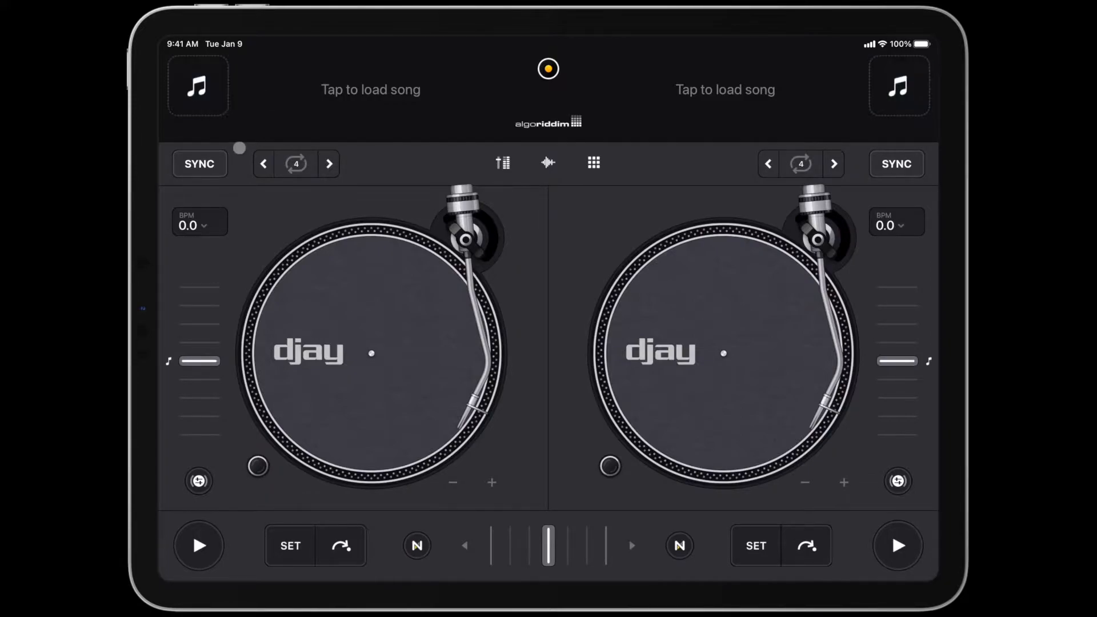
# - Load ALBA's 'Only music survives (Extended)' from Favorites onto the left deck
pyautogui.click(198, 86)
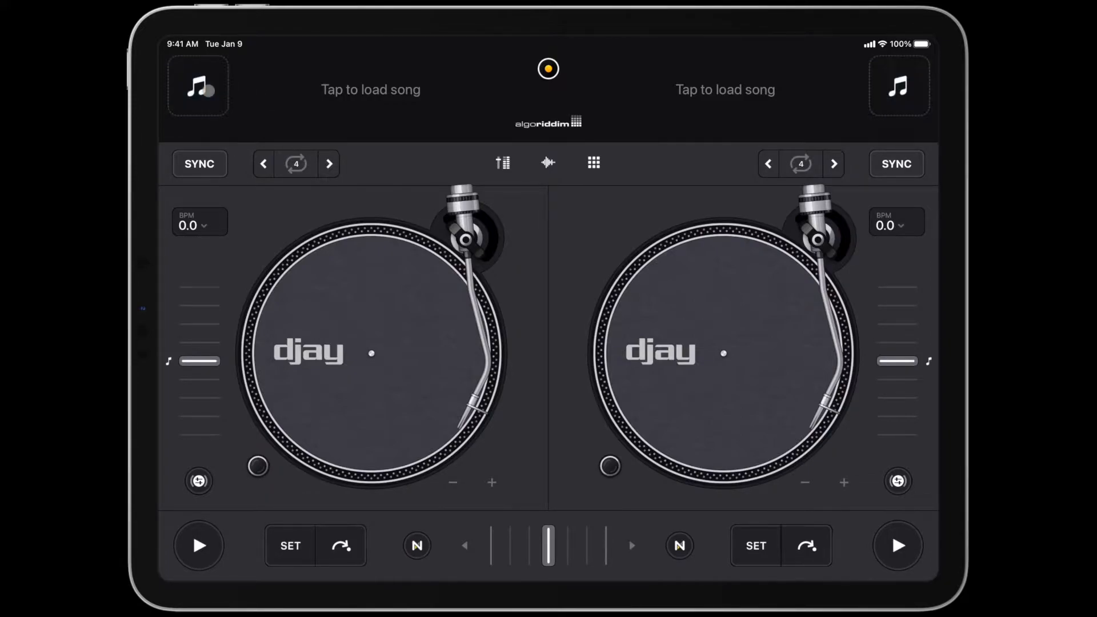
pyautogui.click(198, 86)
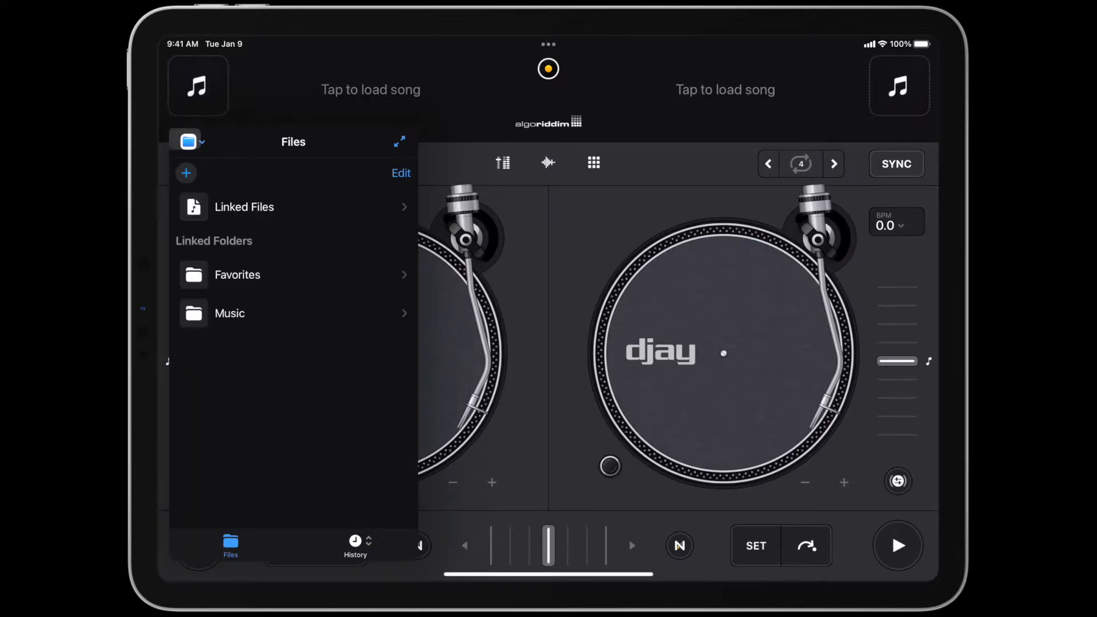
pyautogui.click(237, 275)
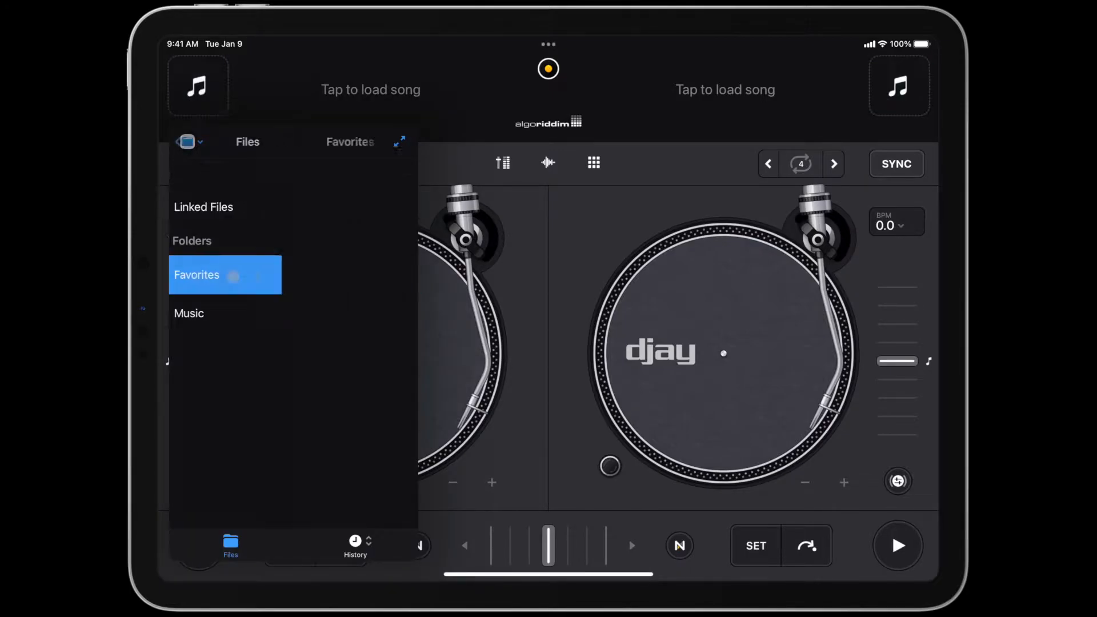
pyautogui.click(224, 274)
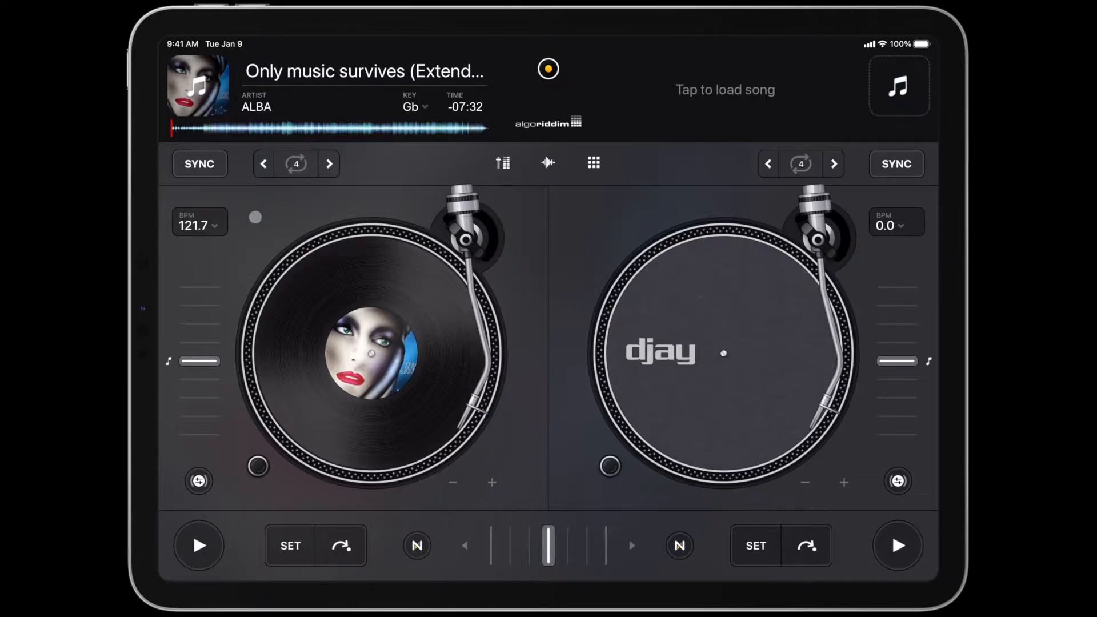
# - Load 'Heart on fire (Extended)' onto the right deck and expand the library full-screen
pyautogui.click(897, 86)
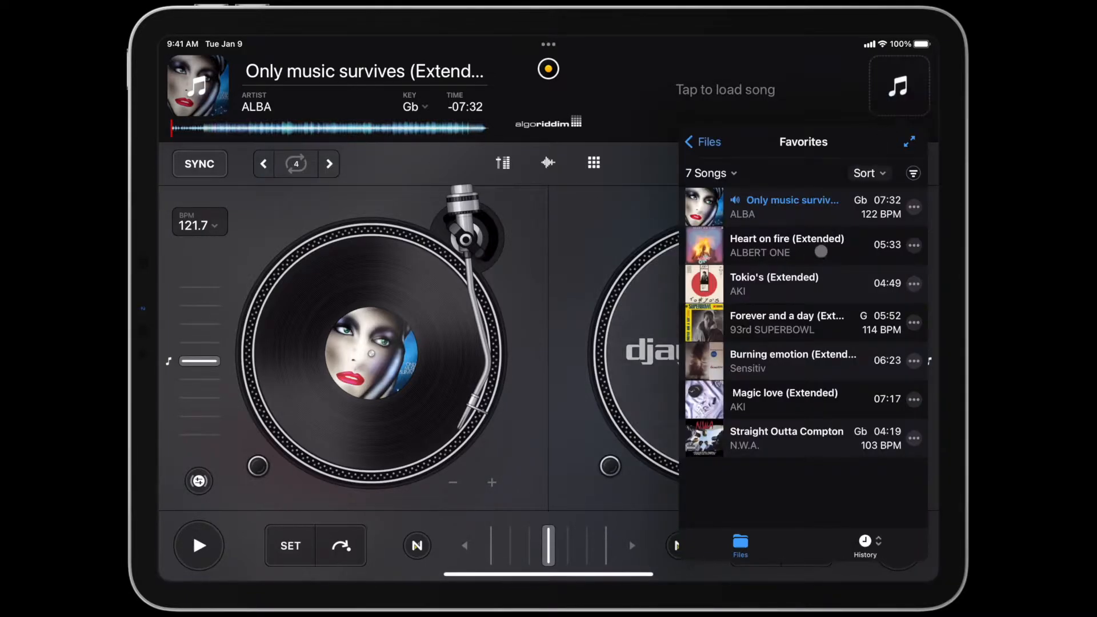
pyautogui.click(785, 245)
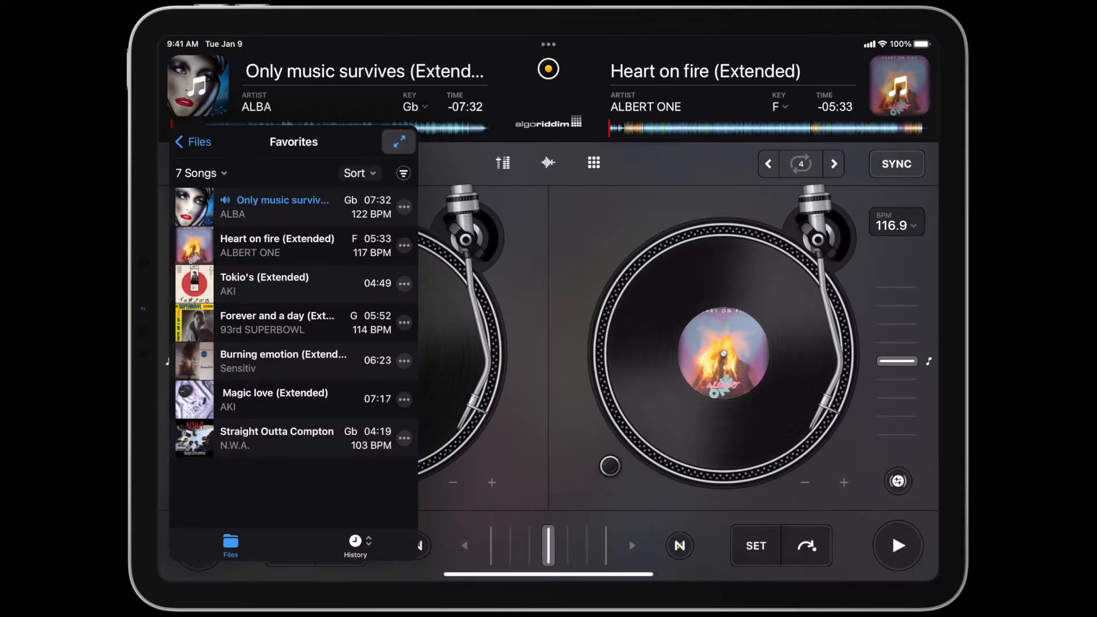
pyautogui.click(399, 141)
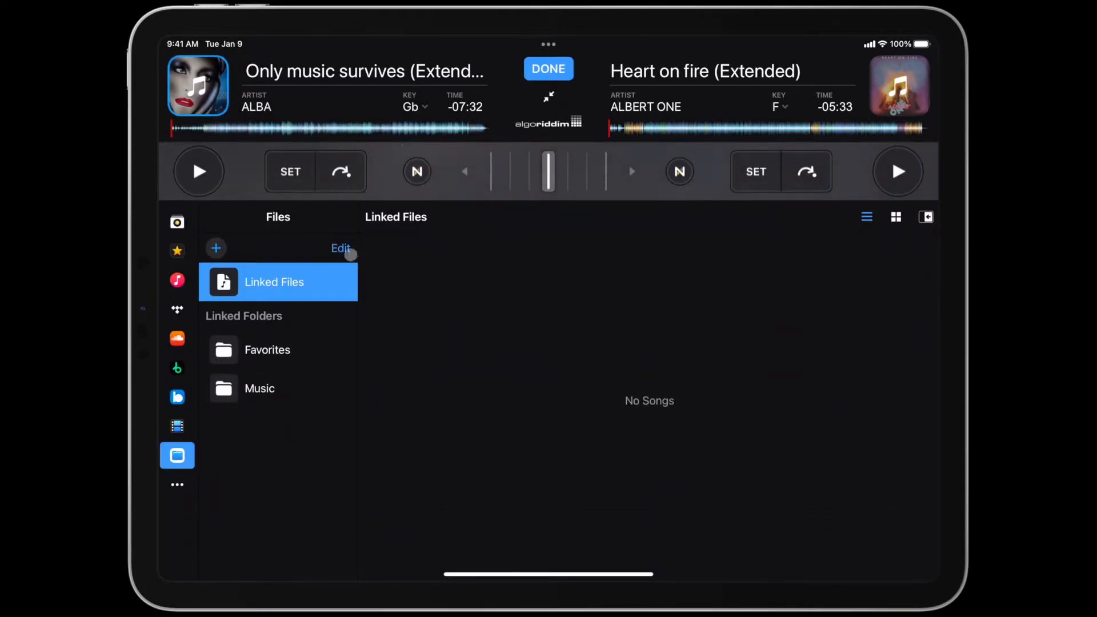
# - List the seven Favorites songs sorted by ascending BPM, from 103 to 122
pyautogui.click(266, 349)
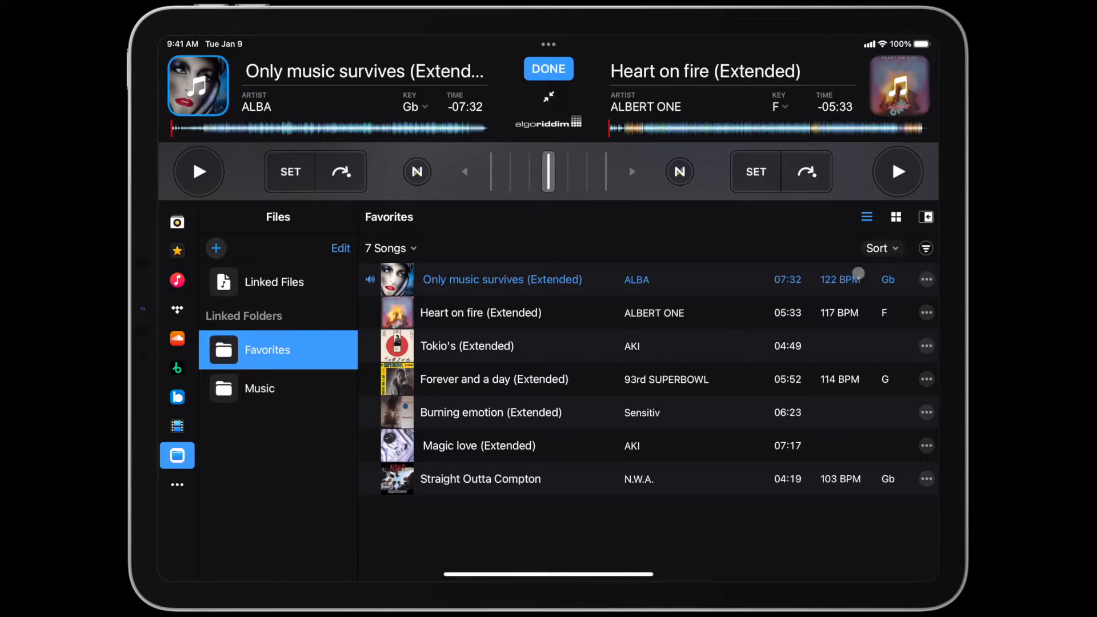
pyautogui.click(878, 247)
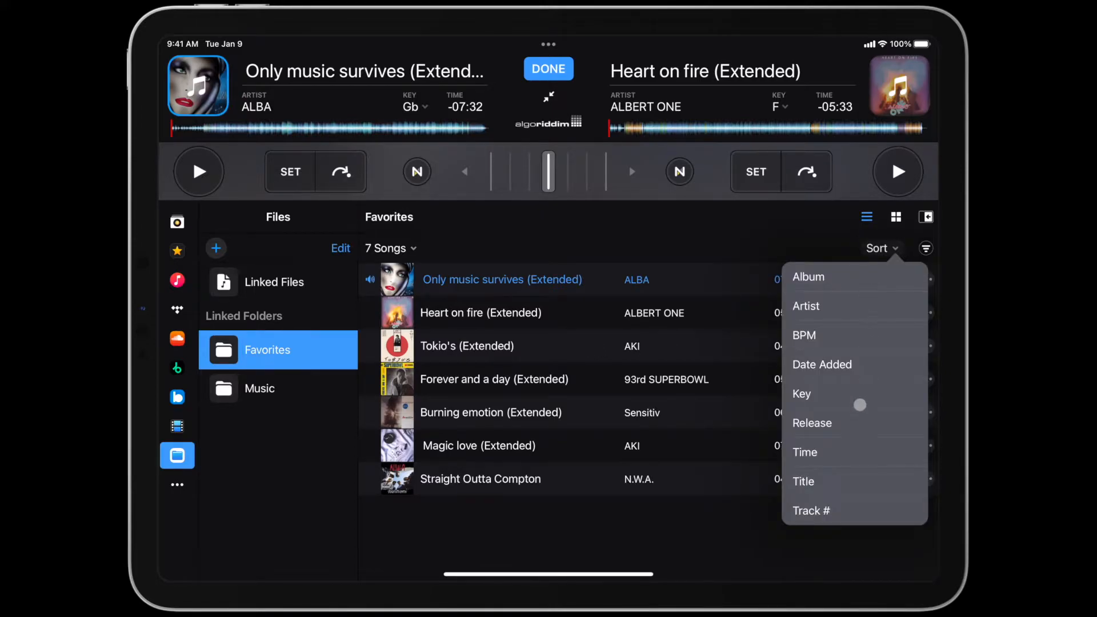
pyautogui.click(801, 393)
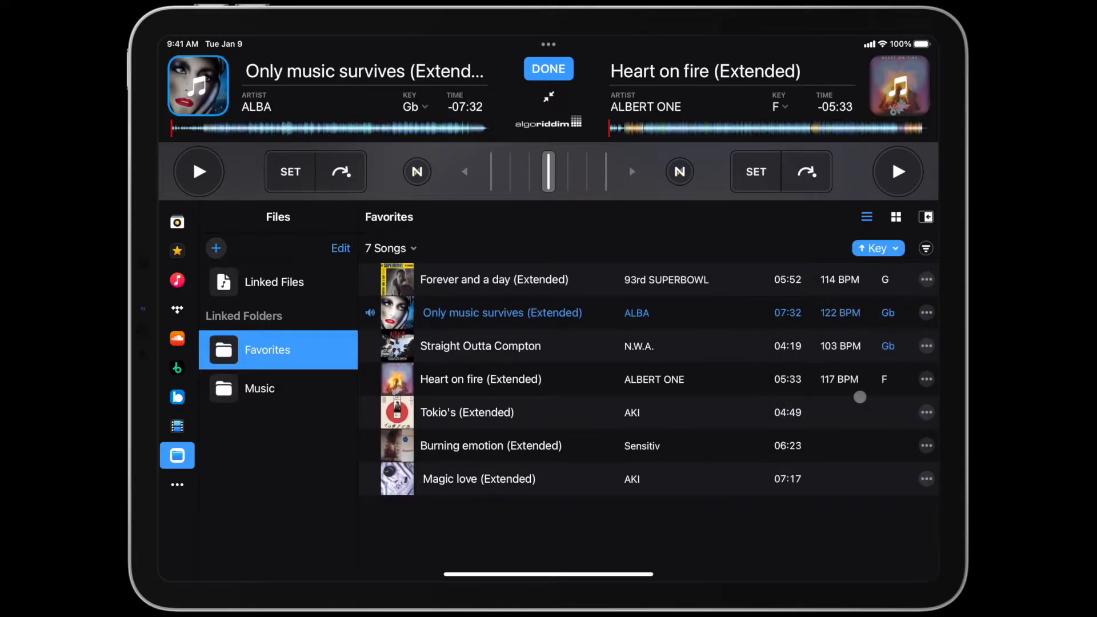
pyautogui.click(876, 248)
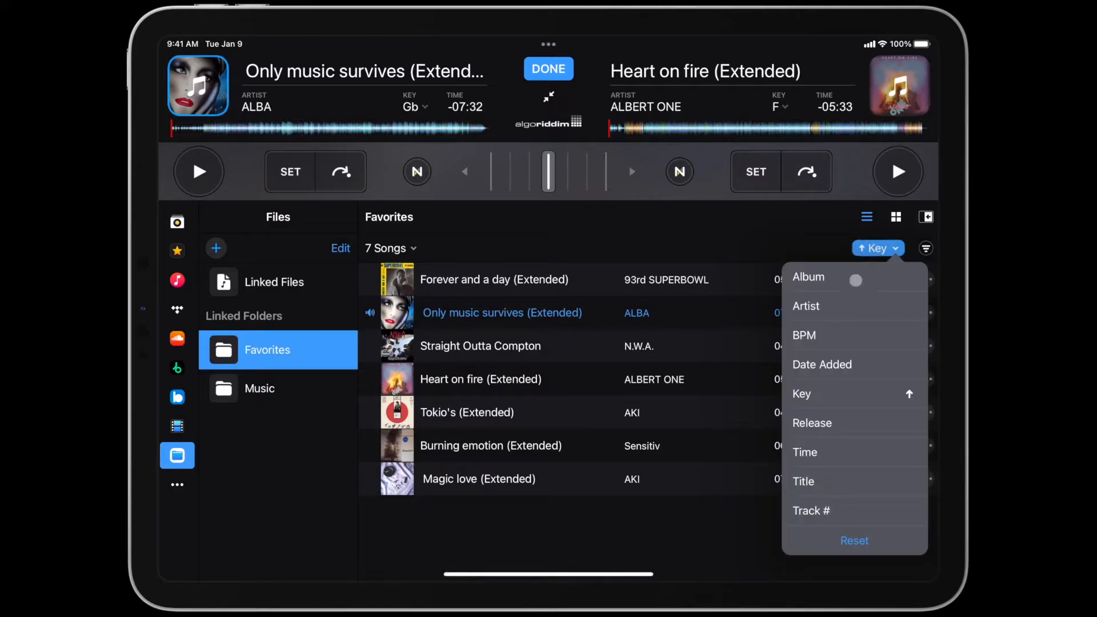
pyautogui.click(803, 335)
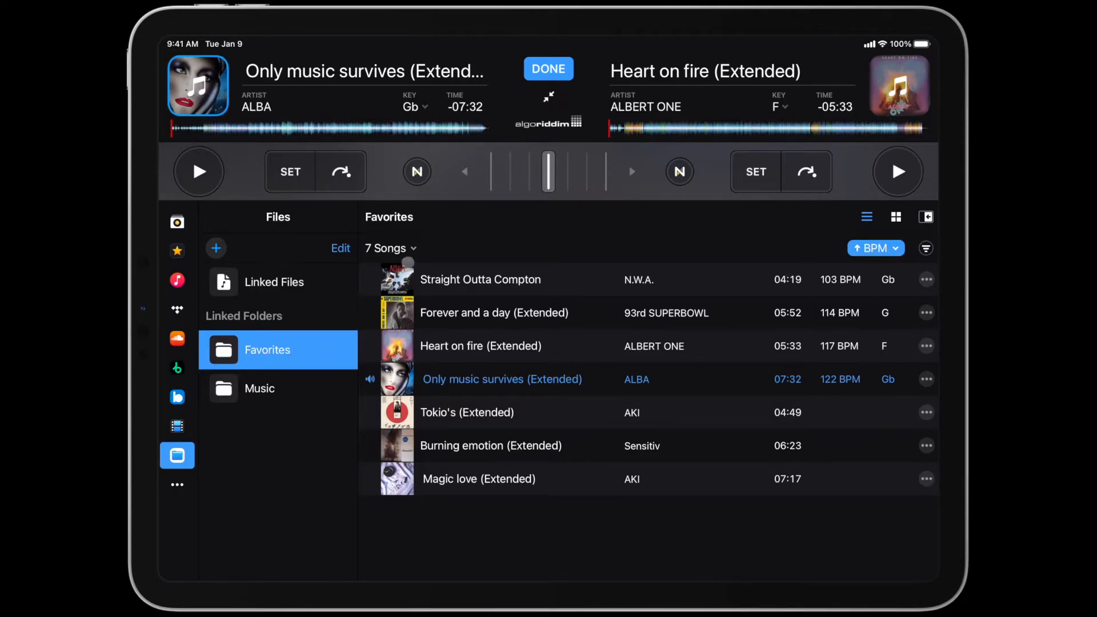
pyautogui.click(386, 248)
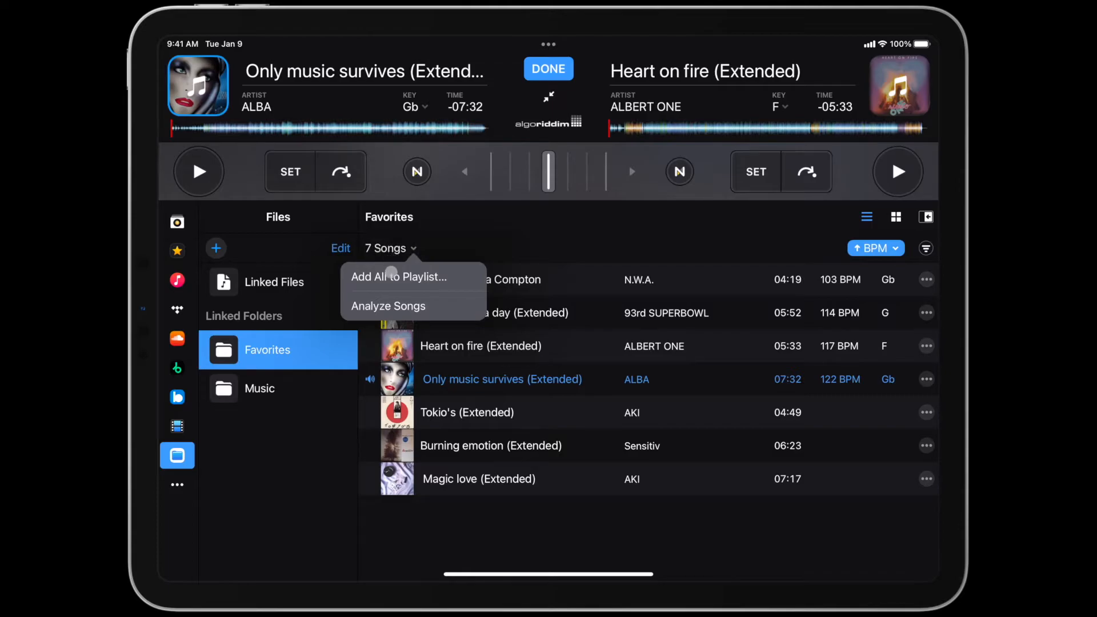
# - Analyze all seven Favorites songs so each shows its BPM and key
pyautogui.click(389, 305)
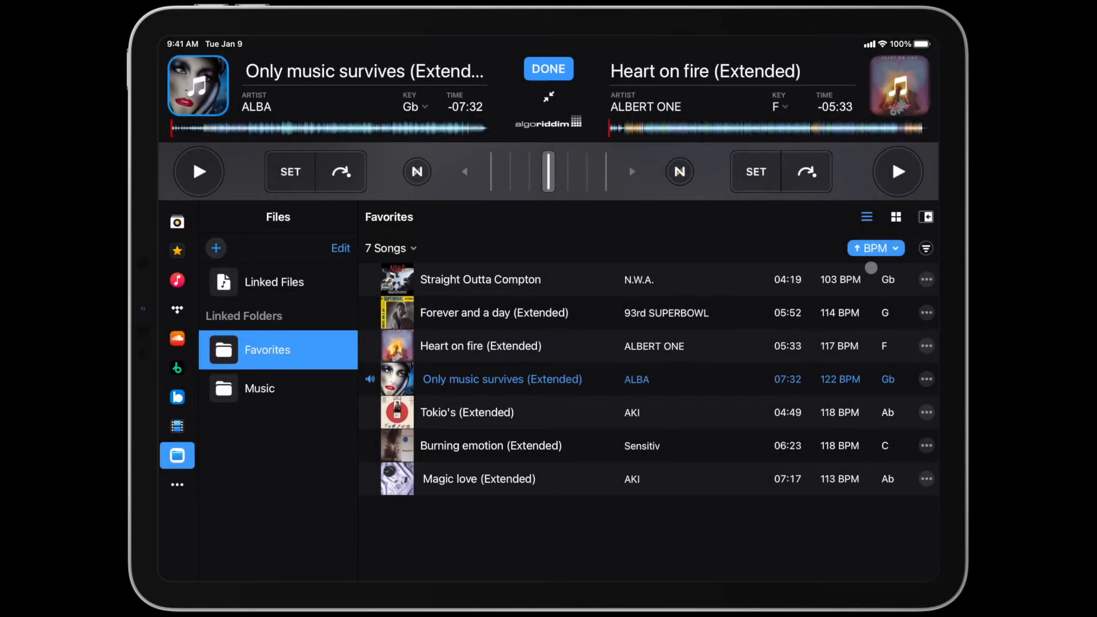
pyautogui.click(870, 247)
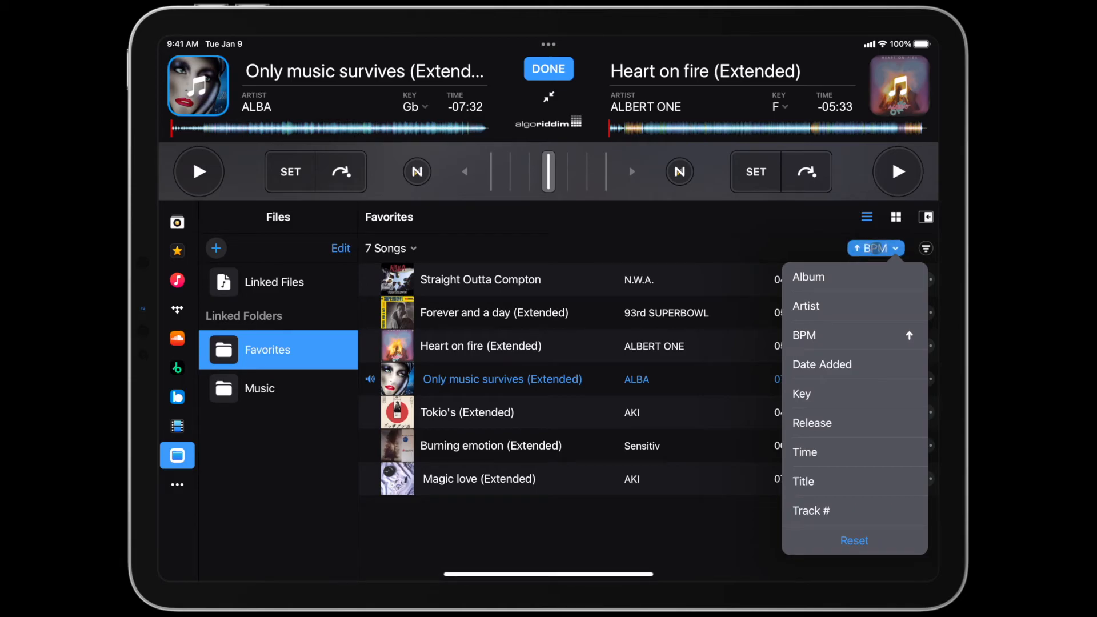